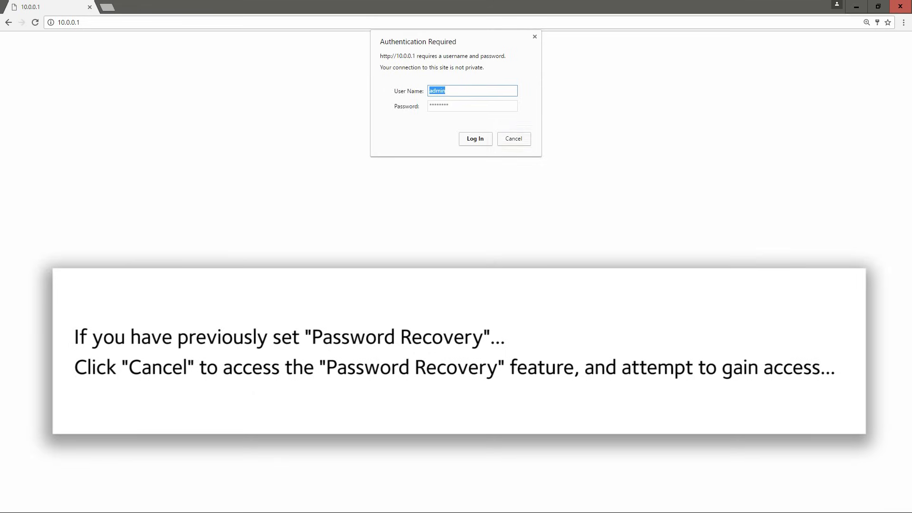
# Step: Cancel the Authentication Required dialog to reach the router's Password Recovery page
pyautogui.click(513, 138)
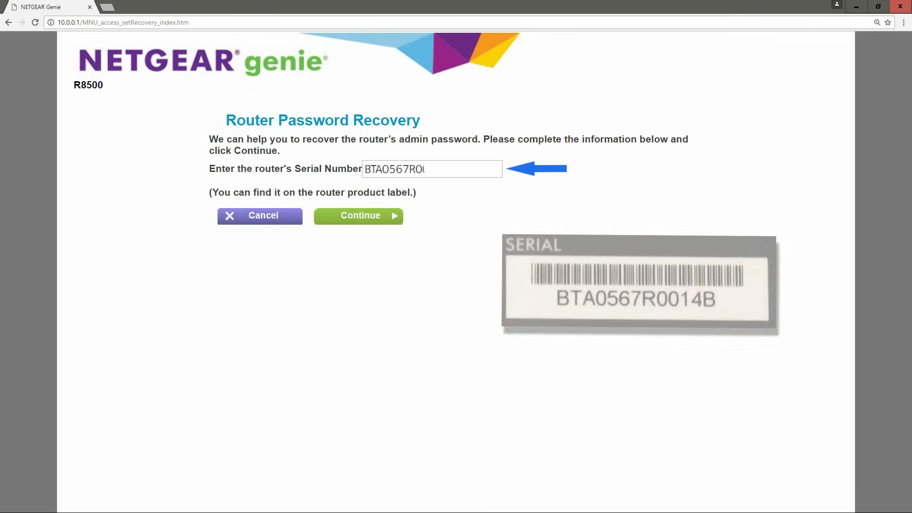
pyautogui.click(358, 215)
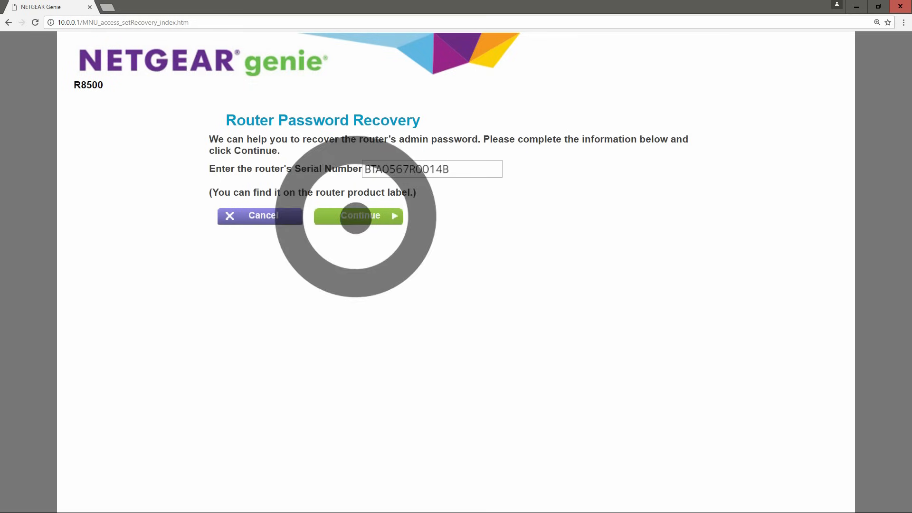
pyautogui.click(359, 215)
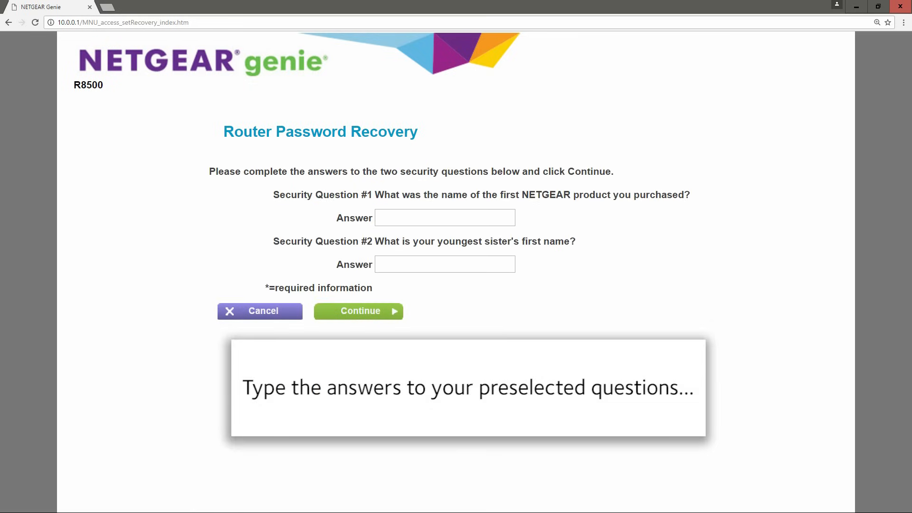
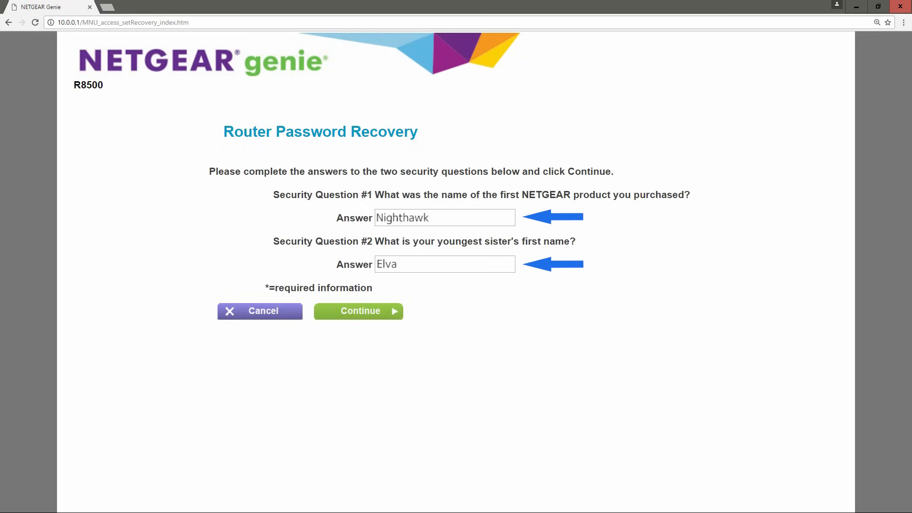
pyautogui.click(359, 310)
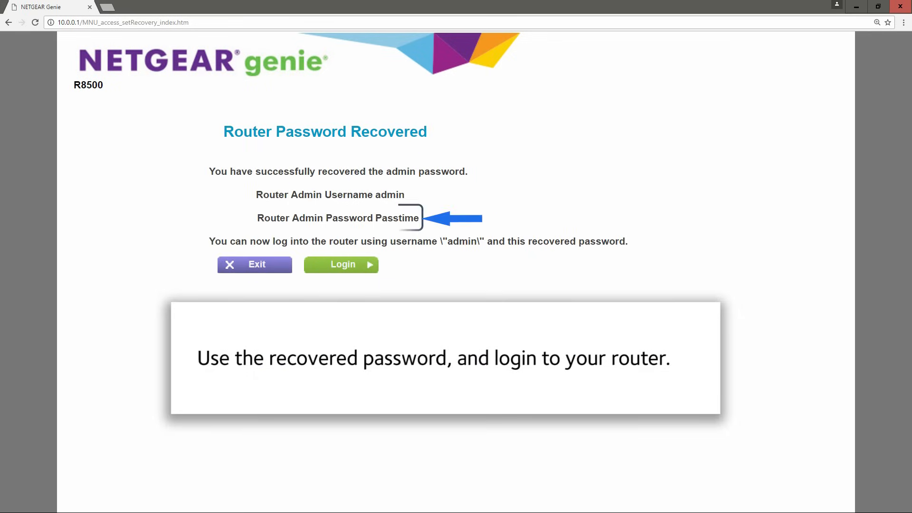
pyautogui.click(341, 264)
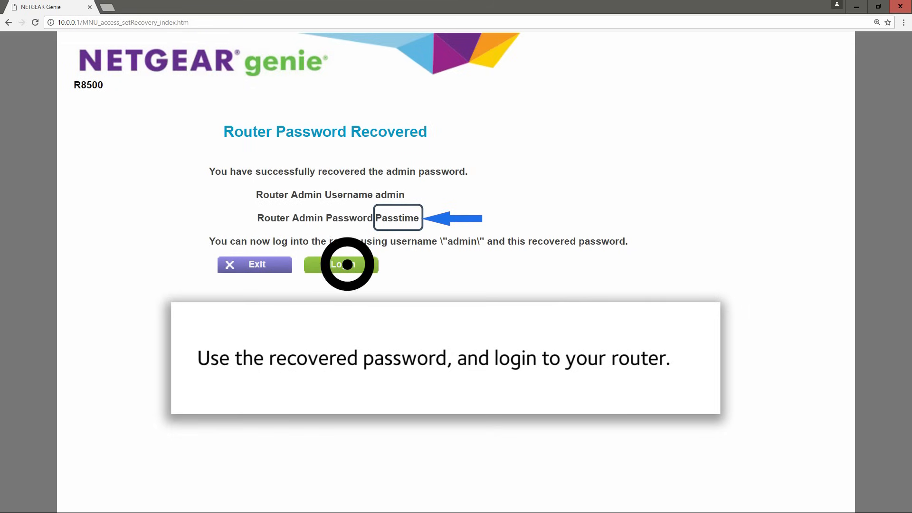
pyautogui.click(341, 264)
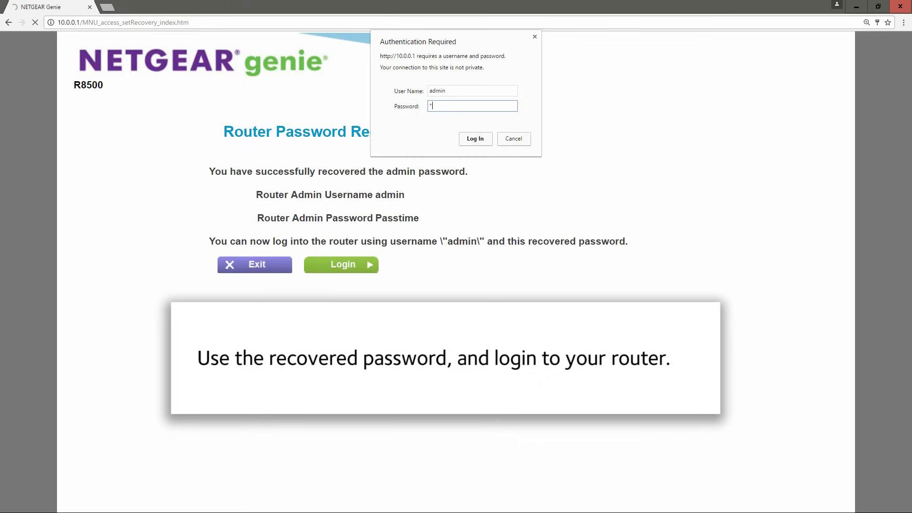
pyautogui.click(474, 138)
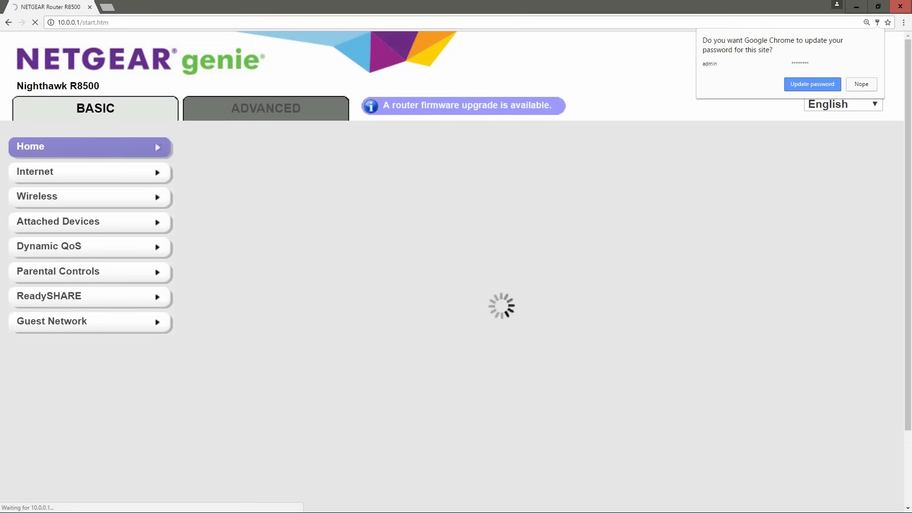